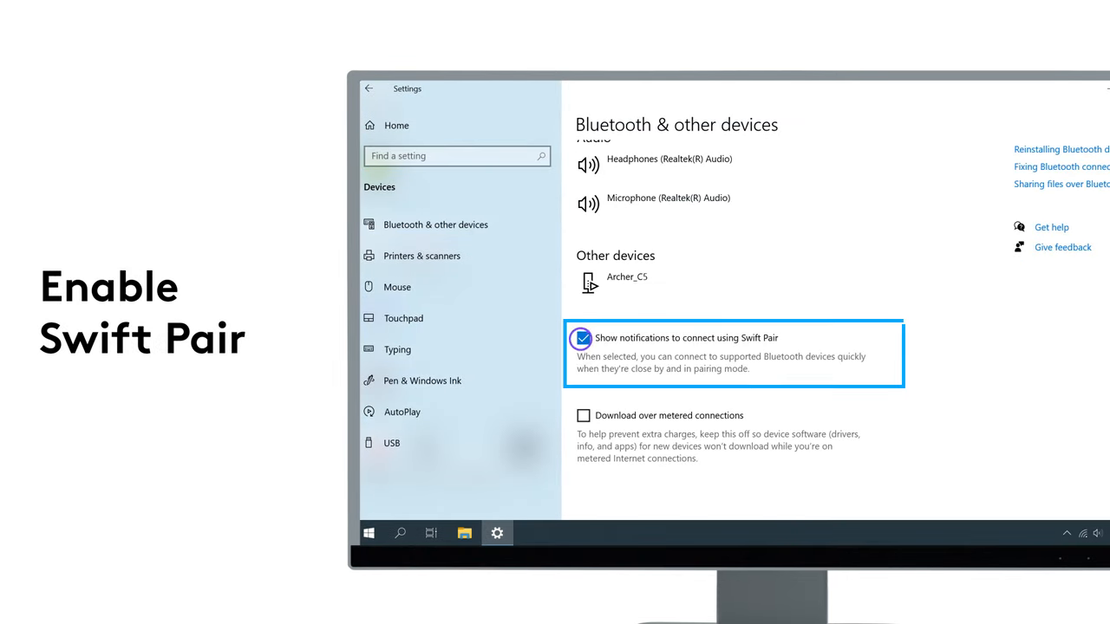
- Enable 'Show notifications to connect using Swift Pair' on the Bluetooth page
left_click(579, 338)
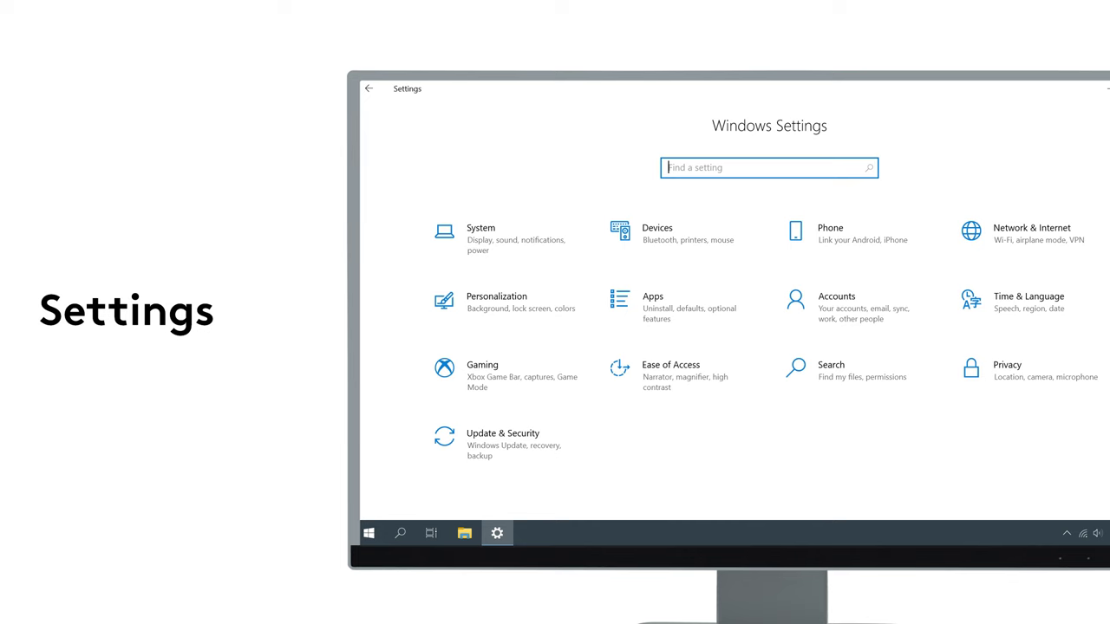
- Go to Devices so the Bluetooth & other devices page shows with Bluetooth on
left_click(669, 232)
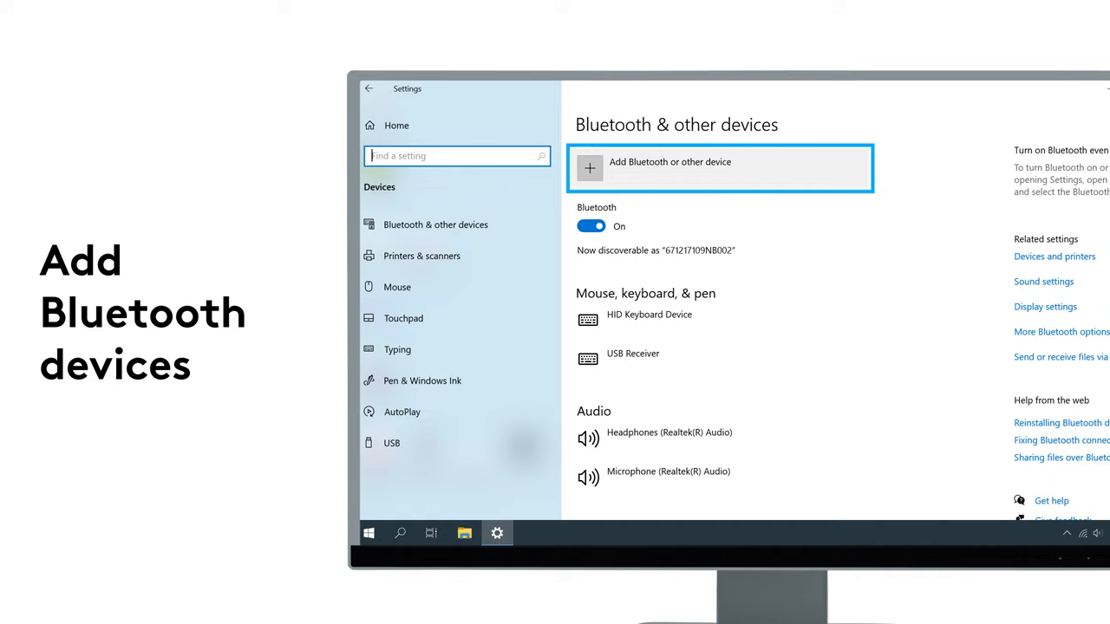
- Add a Bluetooth device and pair the Logi M650 mouse until it reports ready to go
left_click(669, 166)
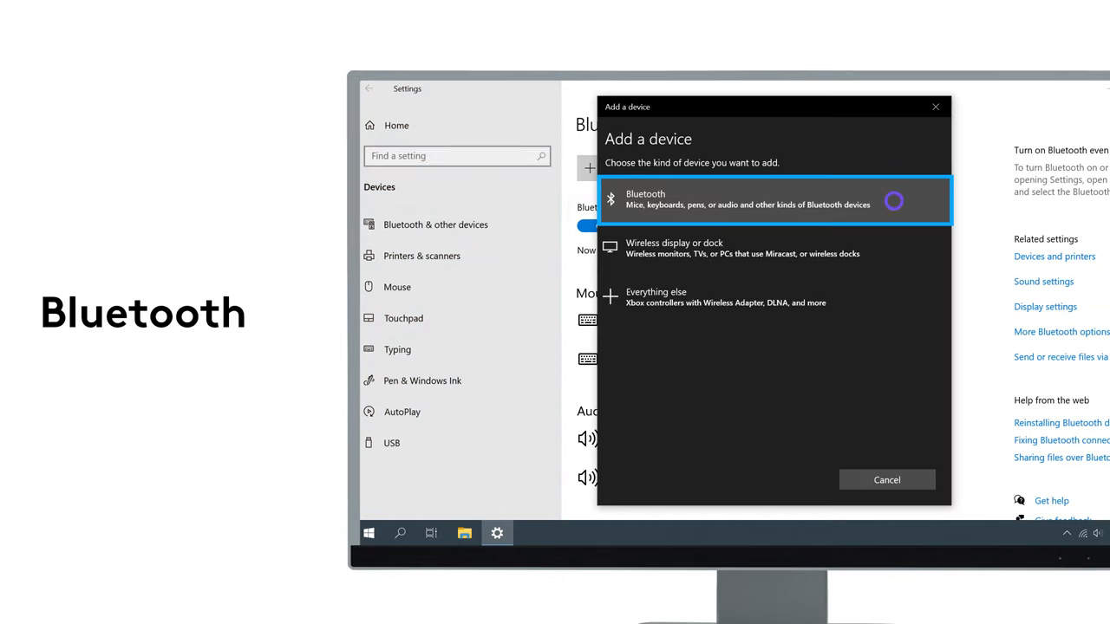
left_click(772, 201)
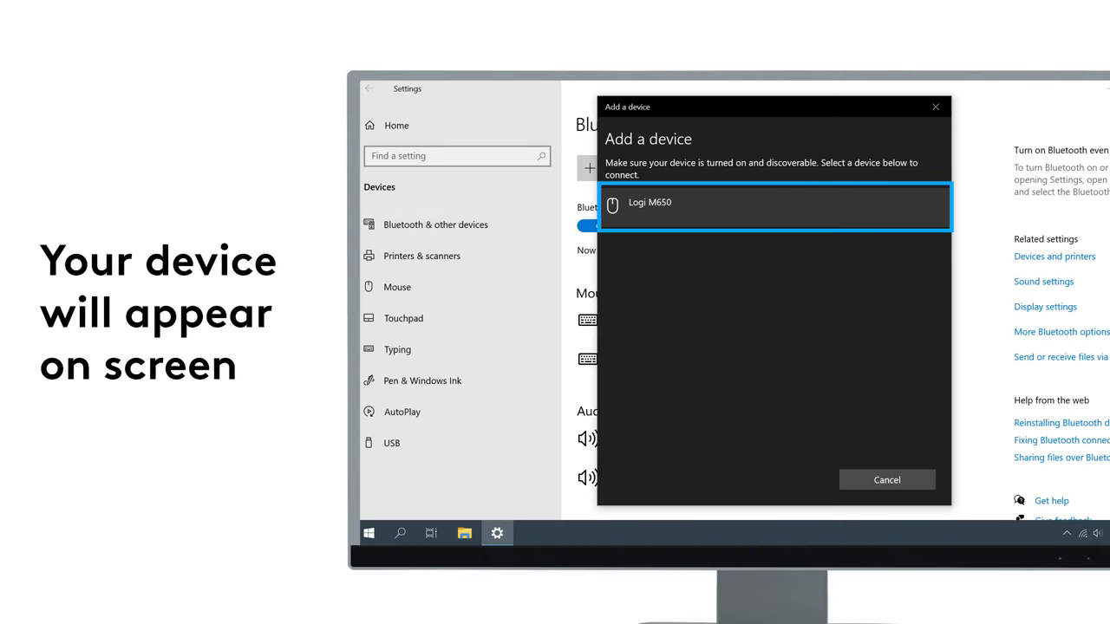
left_click(777, 205)
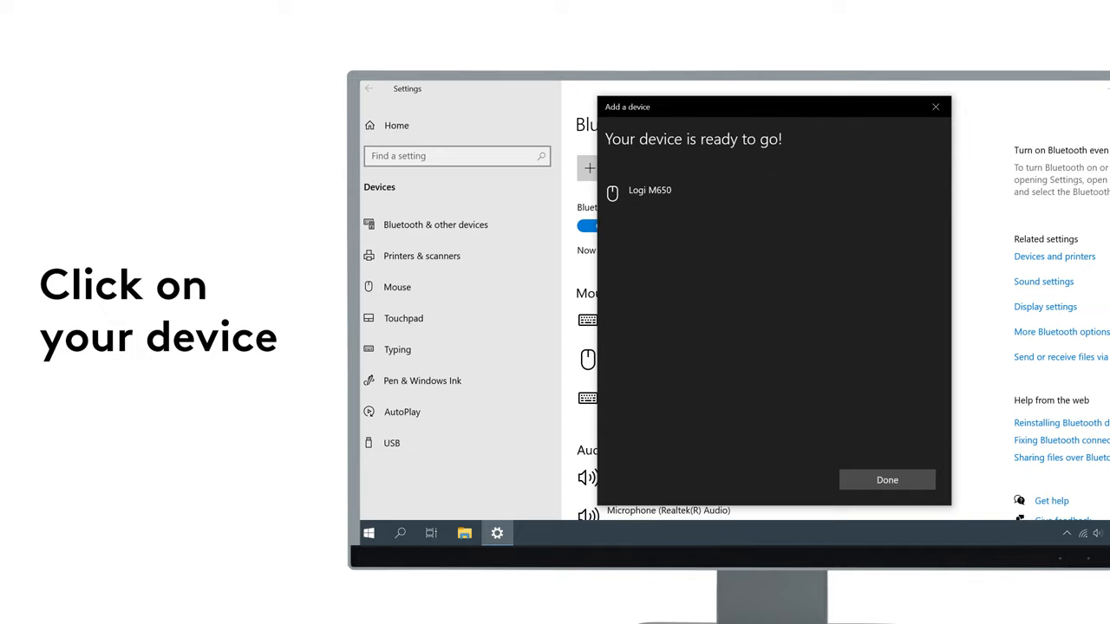